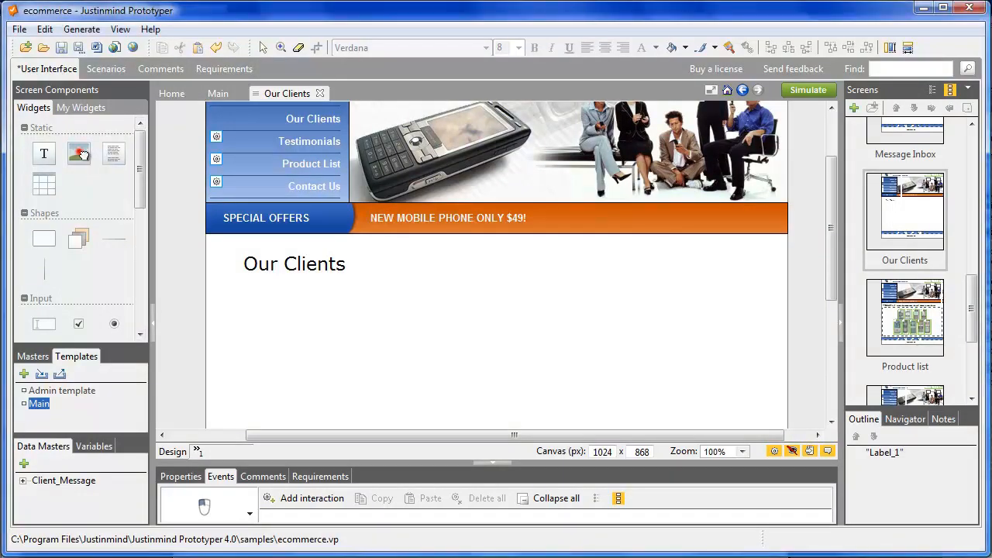
Place image placeholders below the Our Clients heading, widening the third into a rectangle
{"action": "left_click_drag", "start_coordinate": [78, 153], "coordinate": [302, 326]}
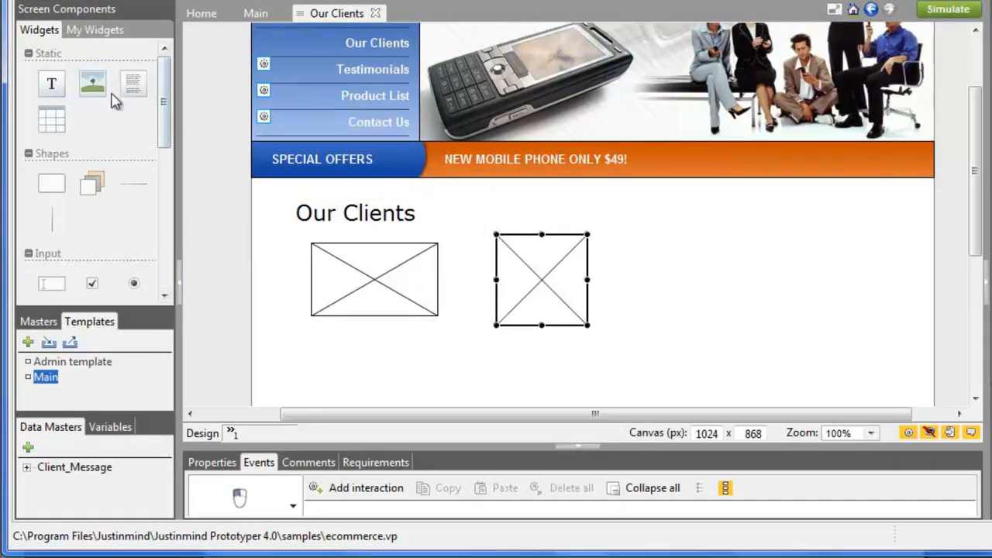
{"action": "left_click_drag", "start_coordinate": [92, 83], "coordinate": [710, 279]}
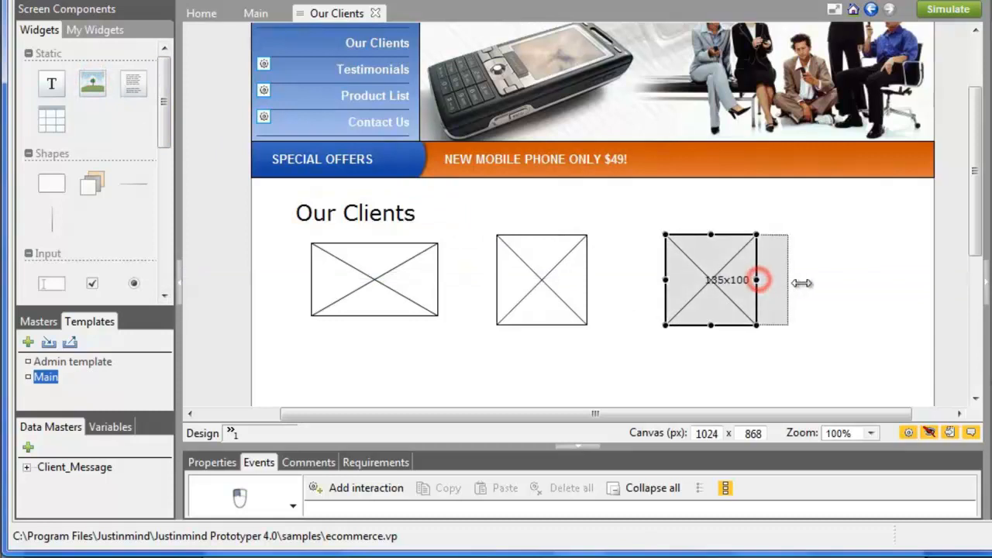
{"action": "left_click_drag", "start_coordinate": [758, 281], "coordinate": [798, 280]}
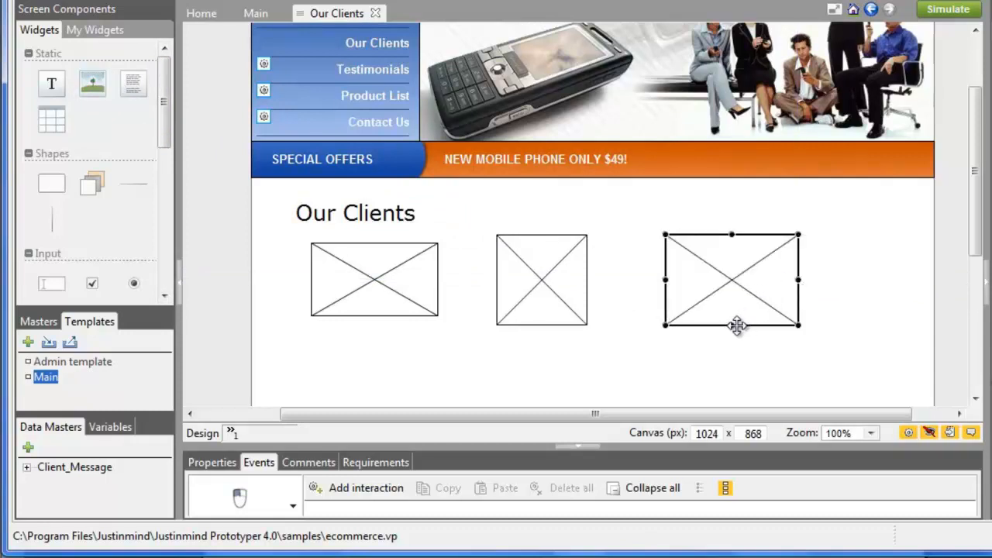
{"action": "left_click_drag", "start_coordinate": [736, 325], "coordinate": [736, 295]}
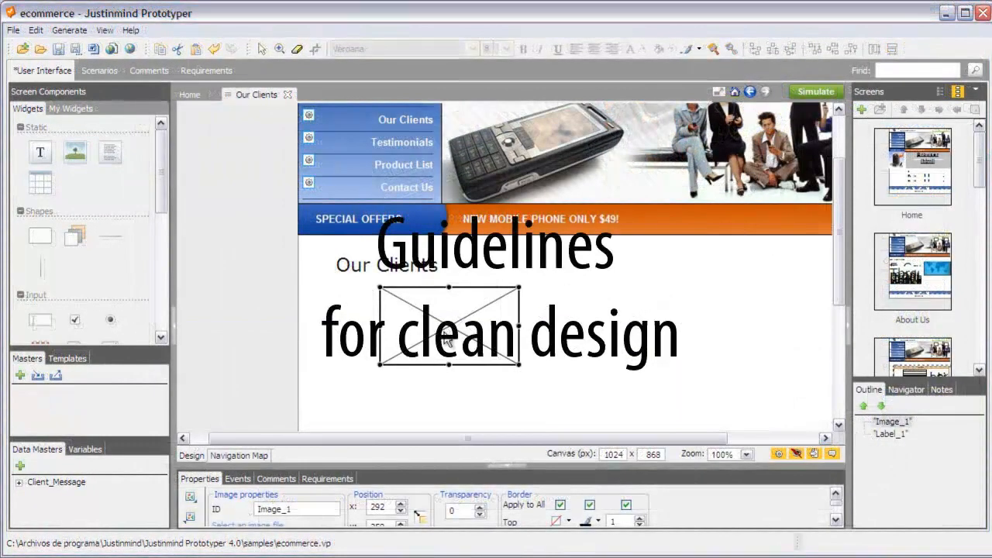
Show rulers and the grid on the canvas, then add another image placeholder
{"action": "left_click", "coordinate": [105, 30]}
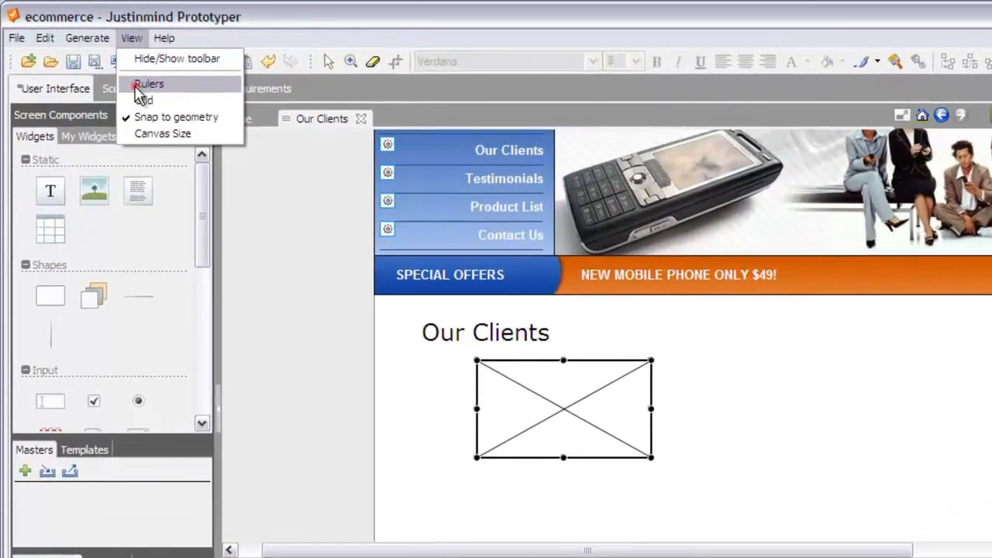
{"action": "left_click", "coordinate": [147, 82]}
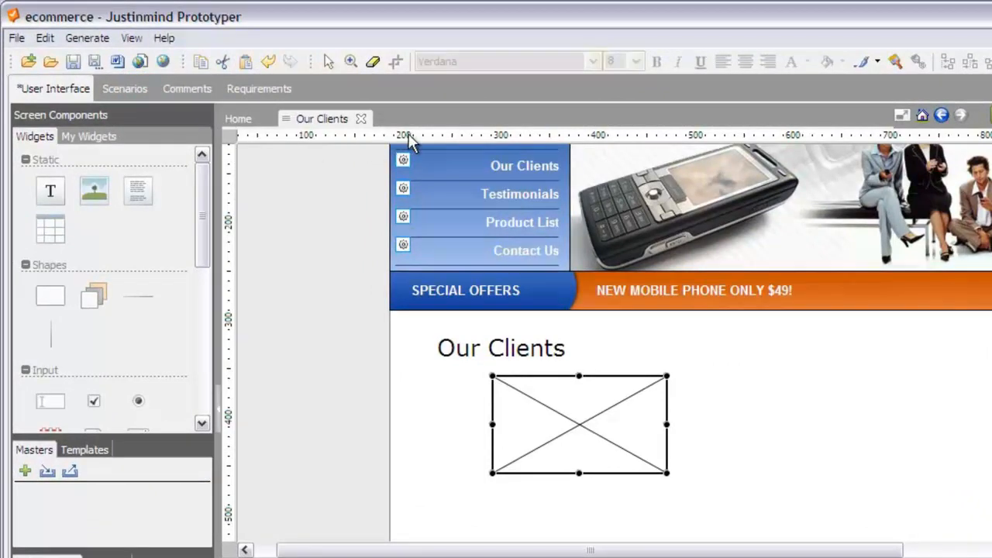
{"action": "left_click", "coordinate": [132, 37]}
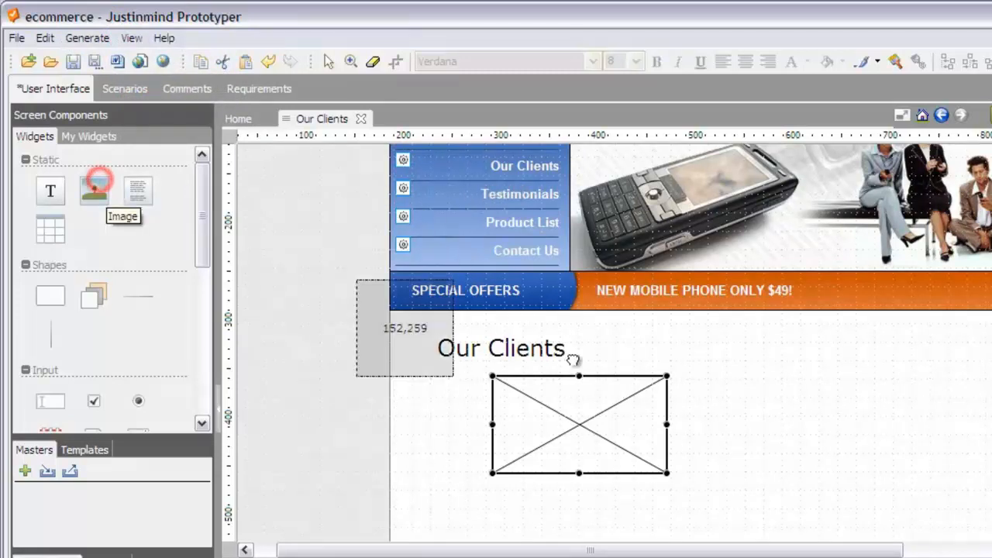
{"action": "left_click_drag", "start_coordinate": [404, 327], "coordinate": [812, 423]}
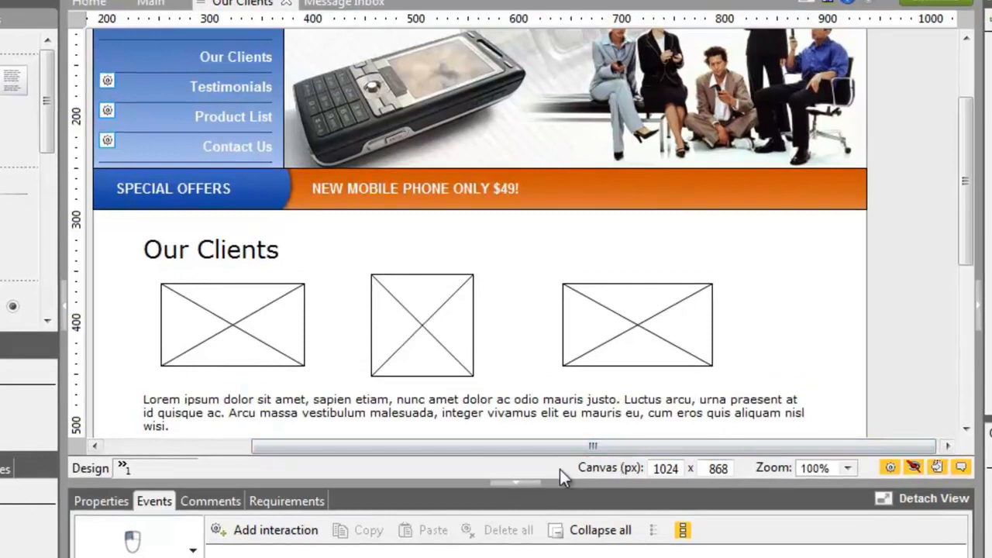
{"action": "mouse_move", "coordinate": [910, 460]}
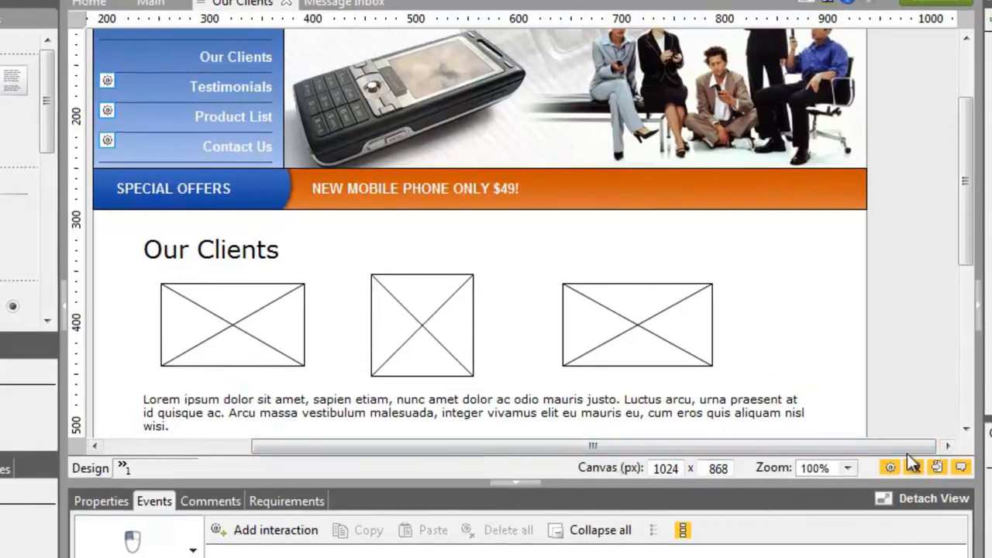
{"action": "left_click", "coordinate": [849, 469]}
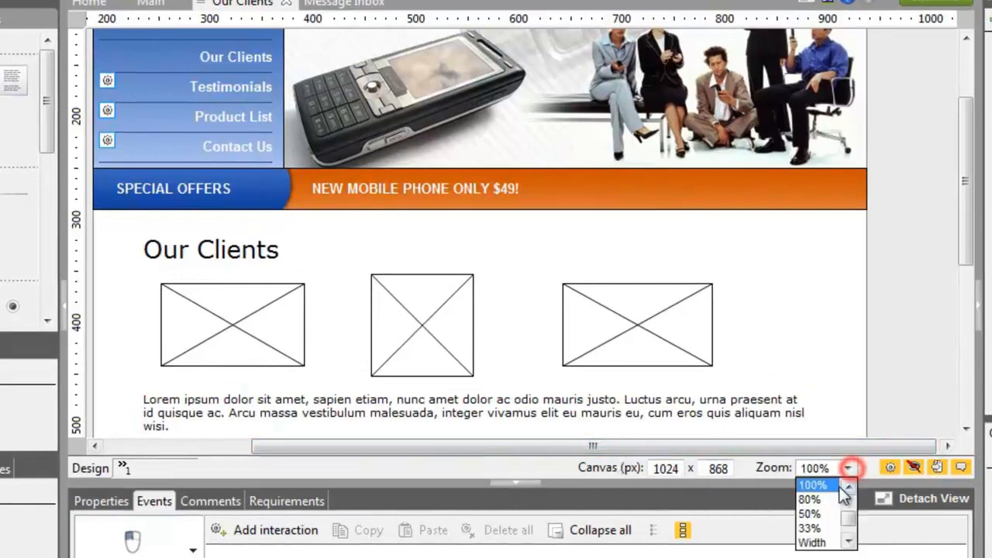
{"action": "left_click", "coordinate": [809, 528]}
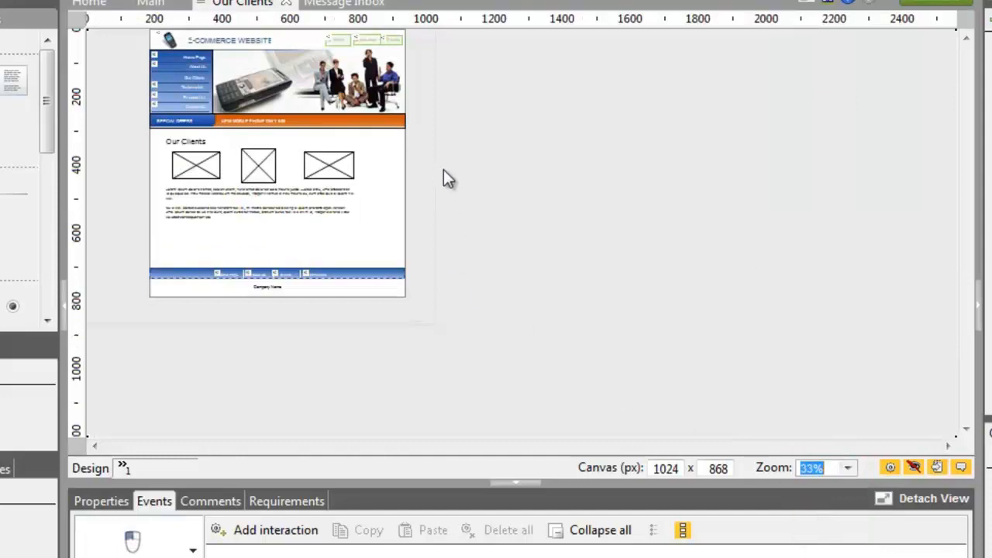
{"action": "mouse_move", "coordinate": [128, 335]}
{"action": "type", "text": "424"}
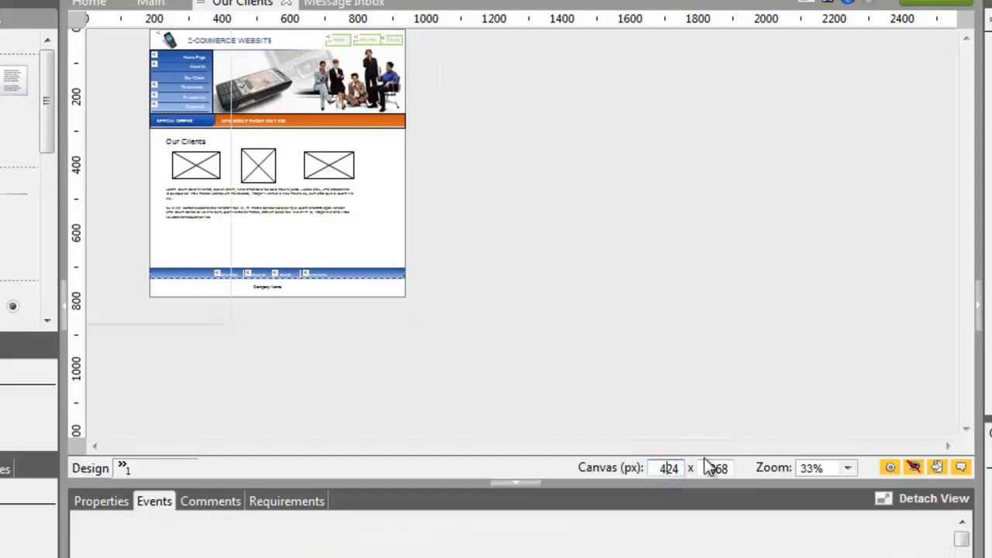
{"action": "left_click", "coordinate": [714, 468]}
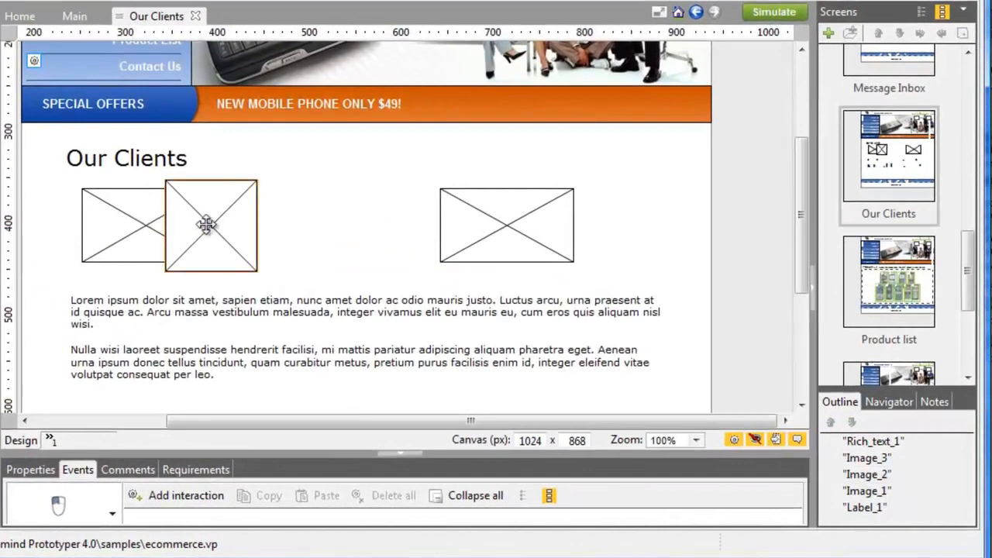
Send the square placeholder overlapping the first one to the back
{"action": "left_click", "coordinate": [210, 224]}
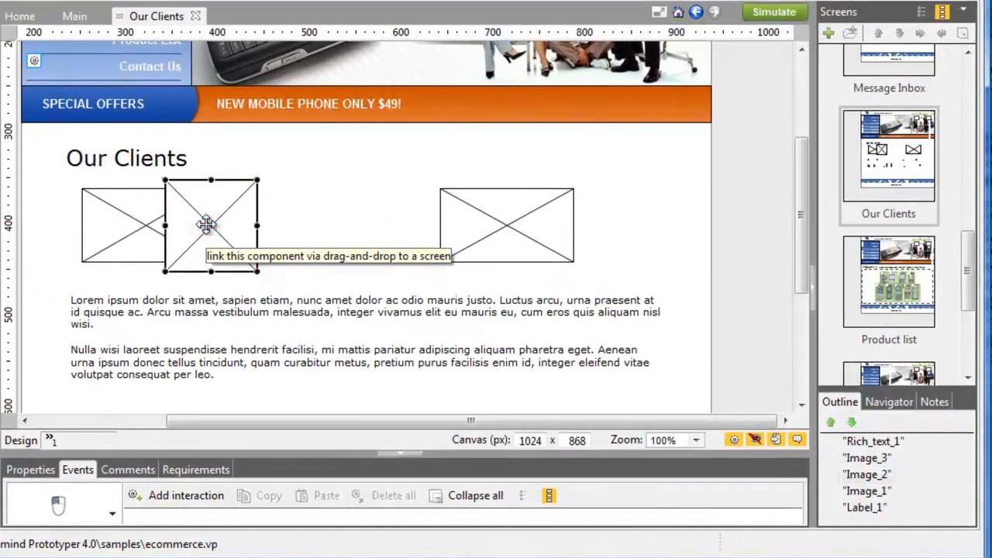
{"action": "right_click", "coordinate": [210, 225]}
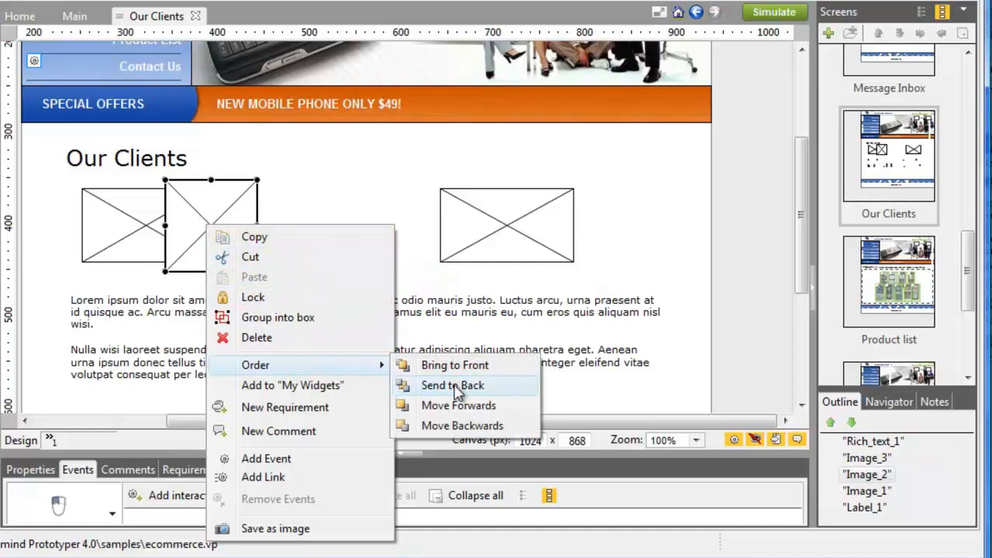
{"action": "left_click", "coordinate": [452, 385]}
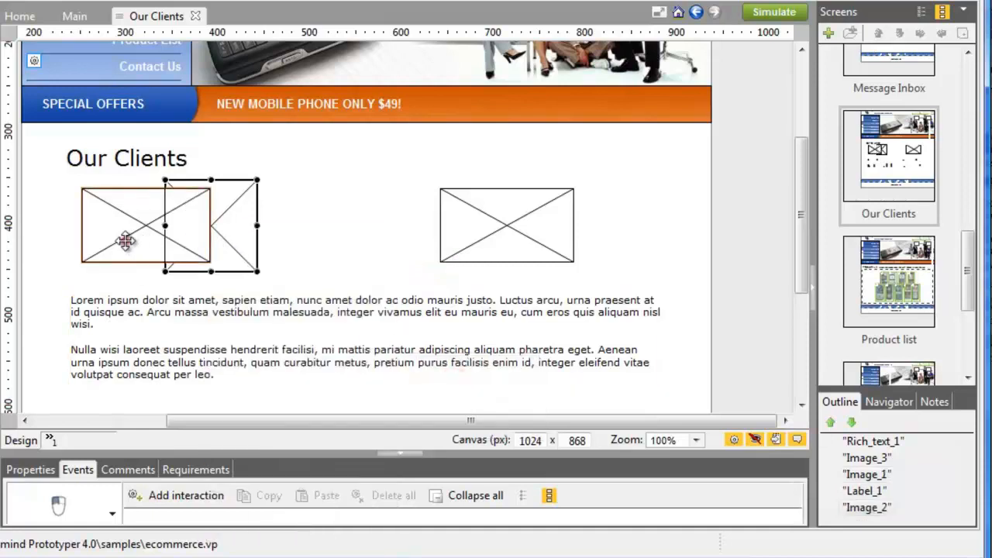
{"action": "mouse_move", "coordinate": [231, 233]}
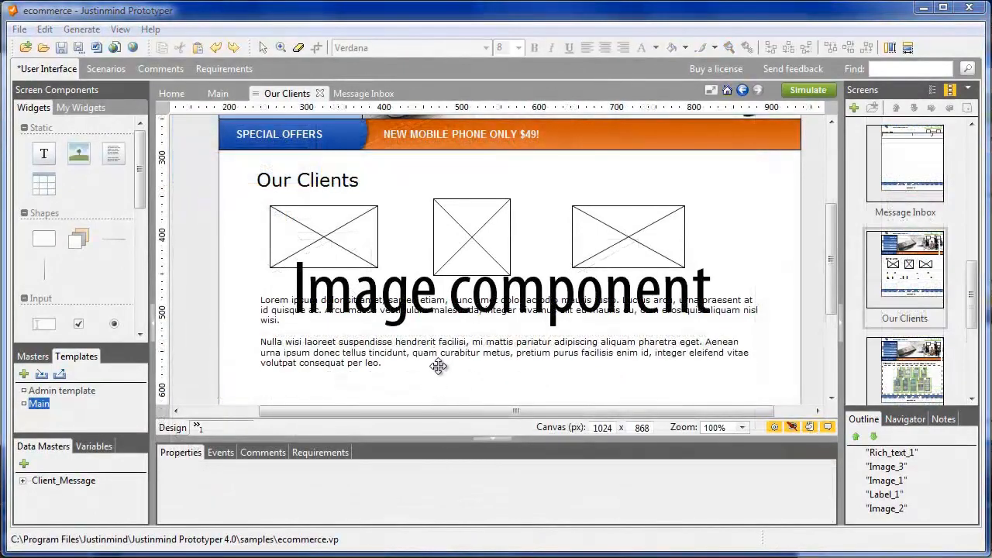
Select the middle square placeholder and choose an image file for it
{"action": "left_click", "coordinate": [471, 238]}
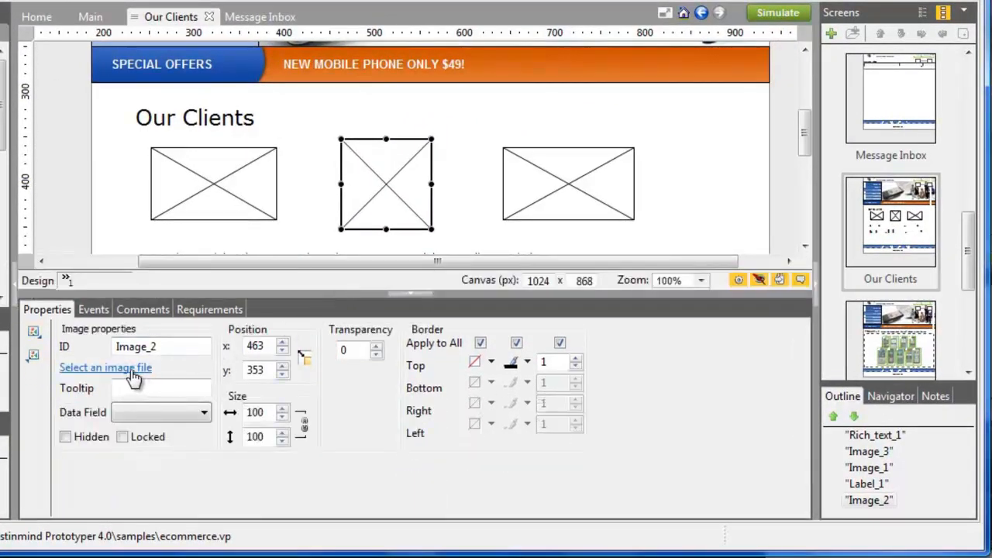
{"action": "left_click", "coordinate": [104, 367]}
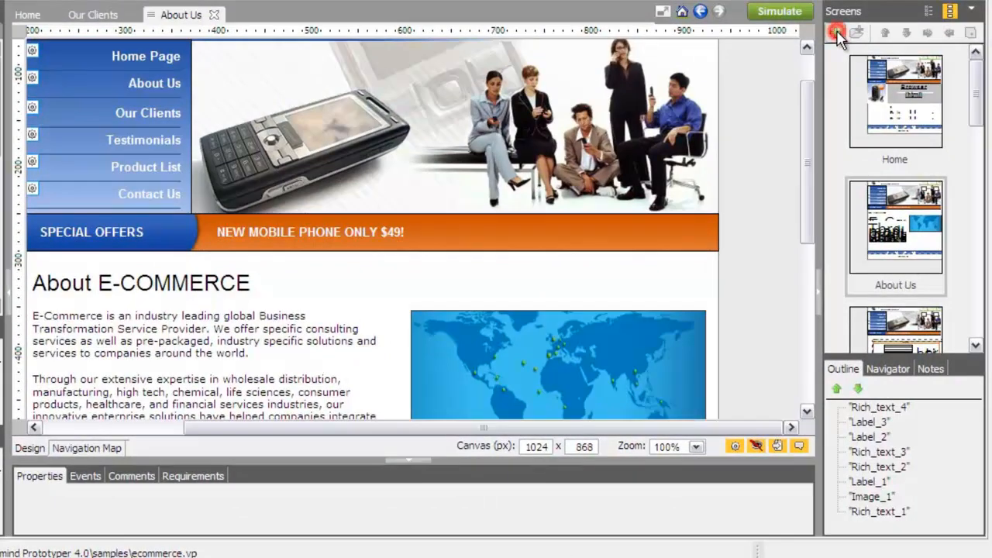
Create a new screen named 'Admin page' and open its properties
{"action": "left_click", "coordinate": [835, 30]}
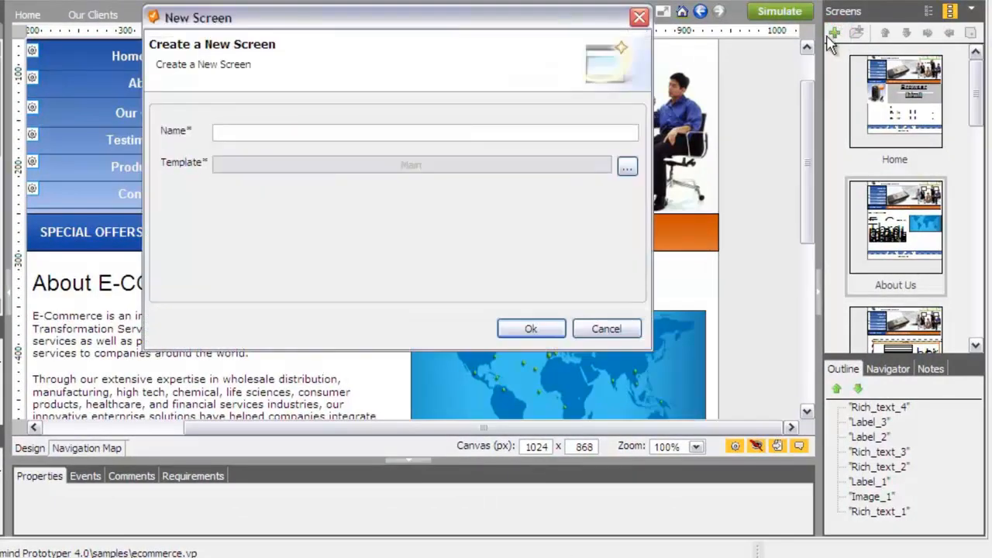
{"action": "type", "text": "Admin pa"}
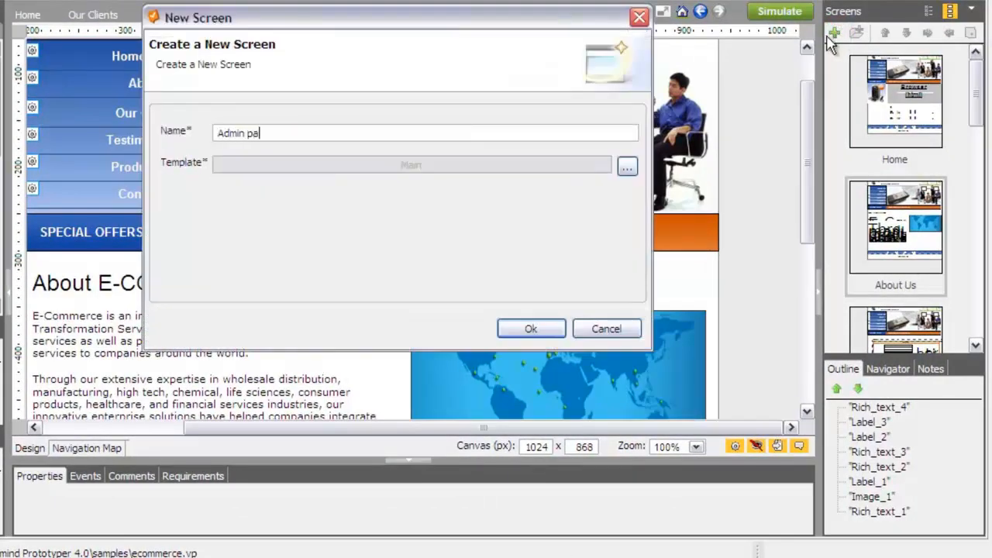
{"action": "type", "text": "ge"}
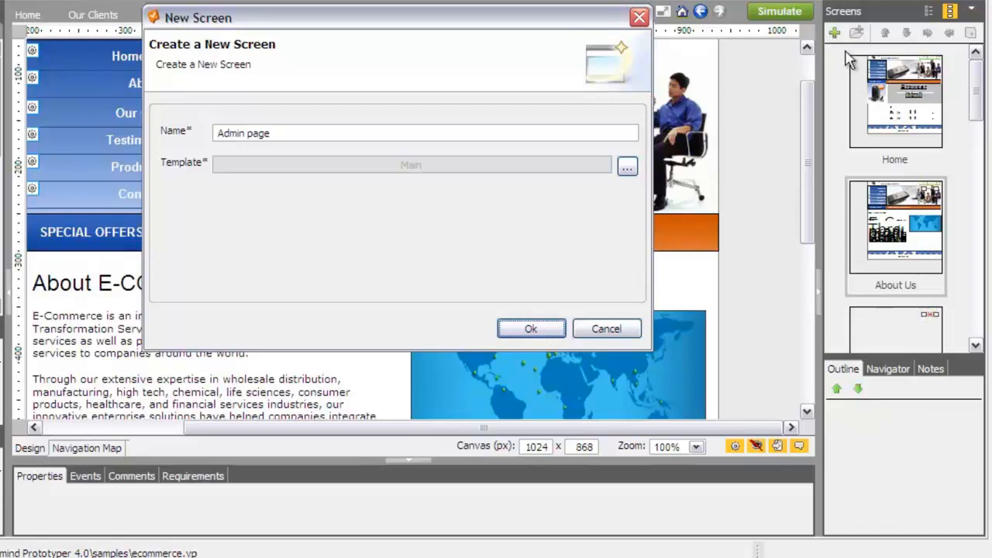
{"action": "left_click", "coordinate": [532, 328]}
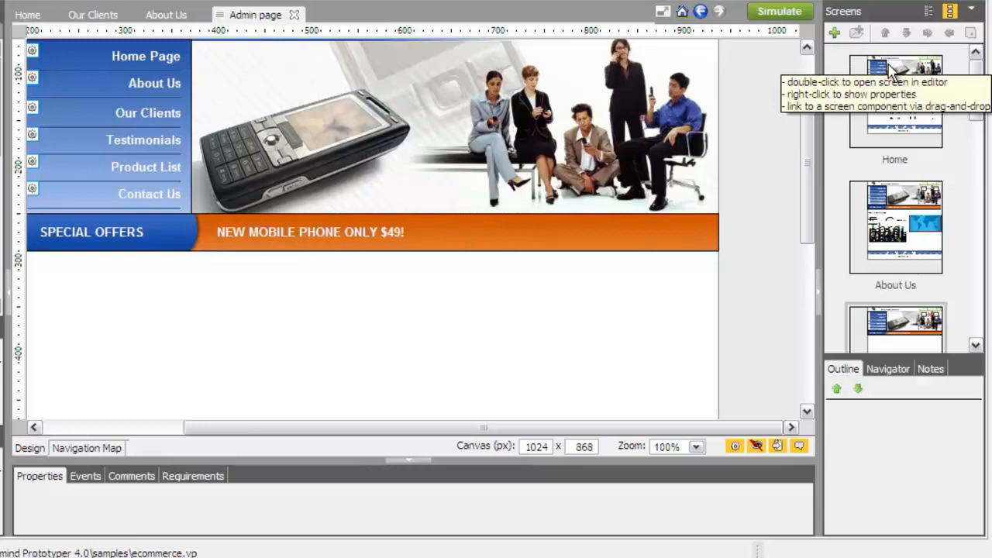
{"action": "mouse_move", "coordinate": [259, 34]}
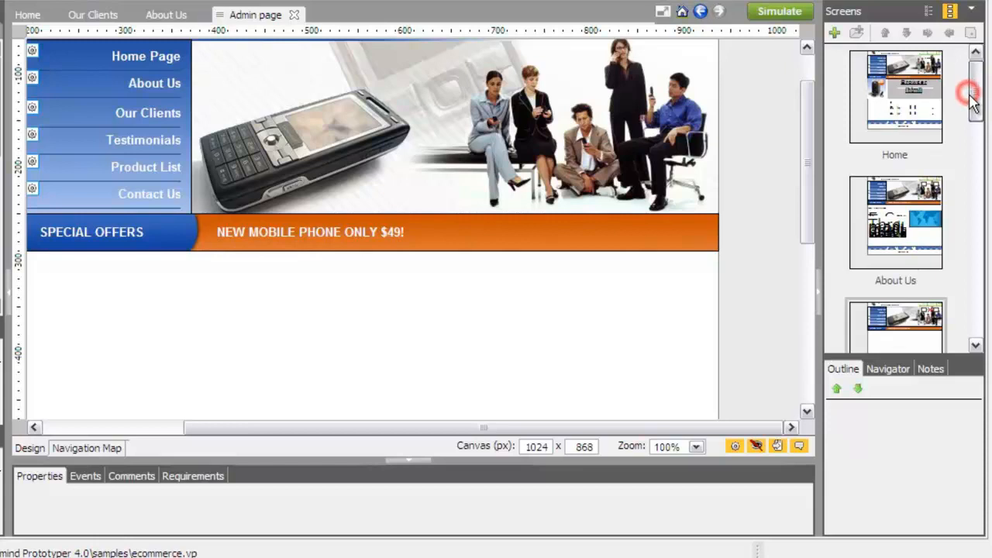
{"action": "scroll", "scroll_direction": "down", "scroll_amount": 3}
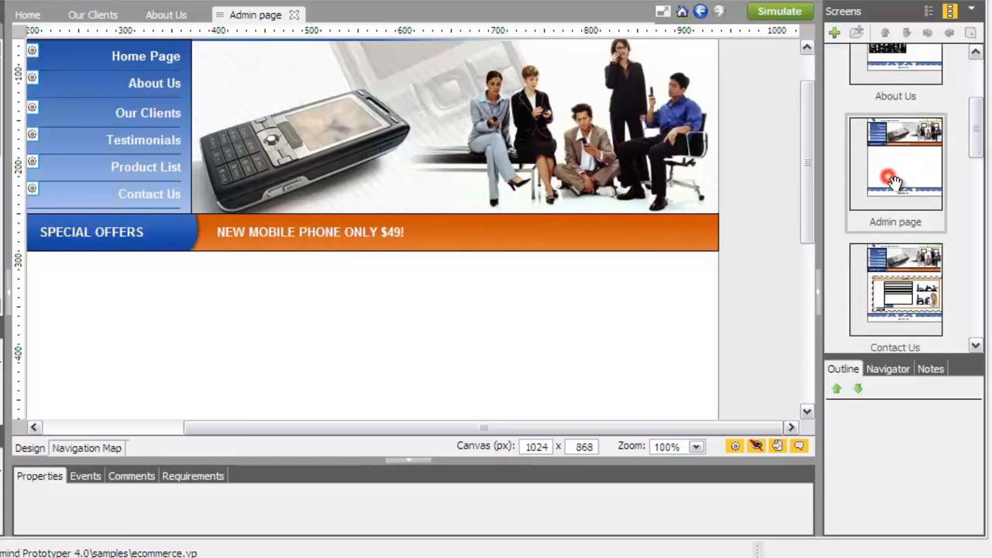
{"action": "right_click", "coordinate": [891, 174]}
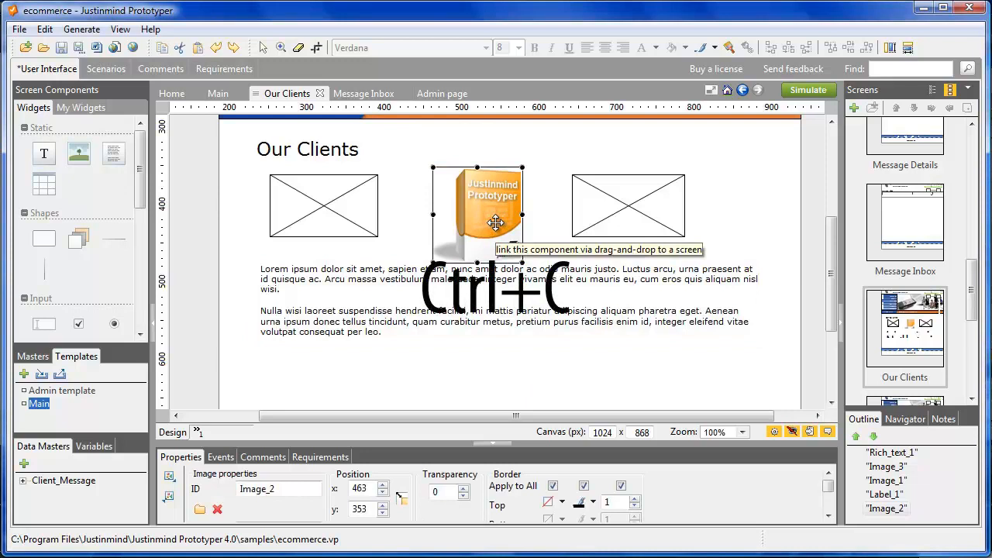
Paste a second copy of the product box image and duplicate the paragraph block
{"action": "key", "text": "Ctrl+v"}
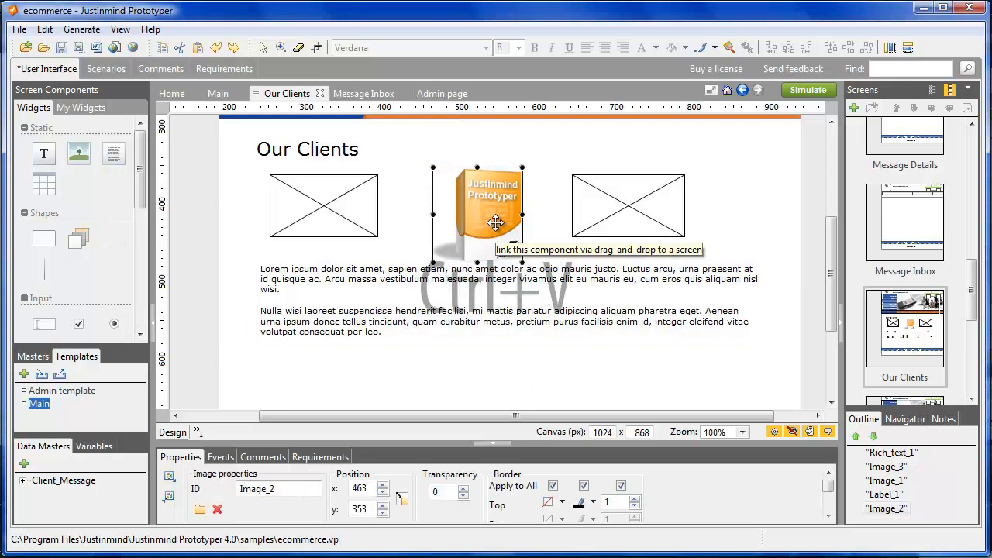
{"action": "key", "text": "Ctrl+v"}
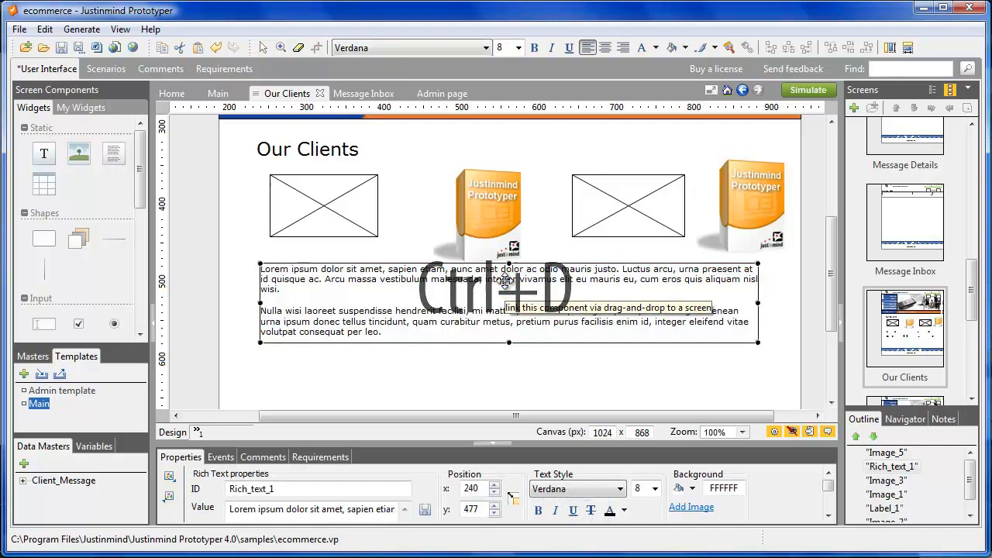
{"action": "key", "text": "Ctrl+D"}
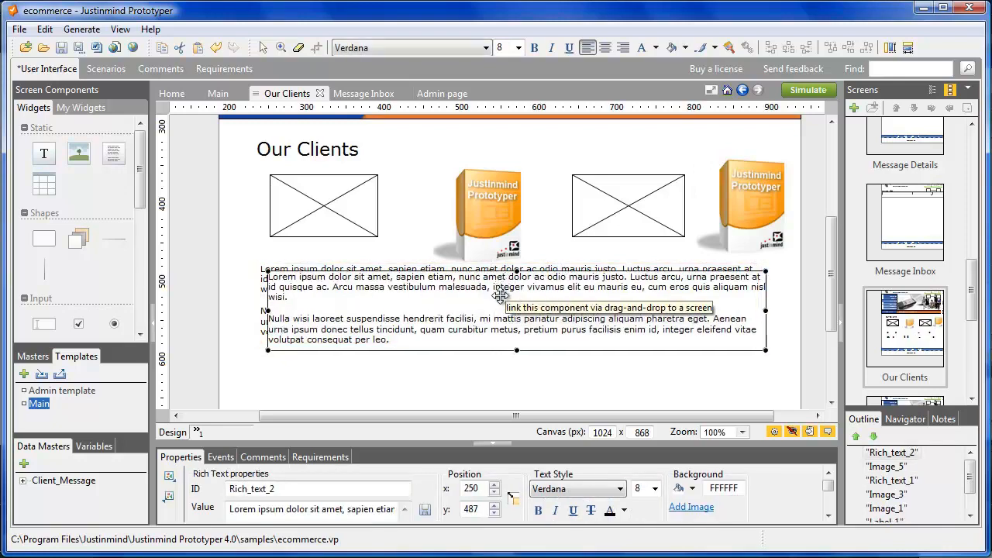